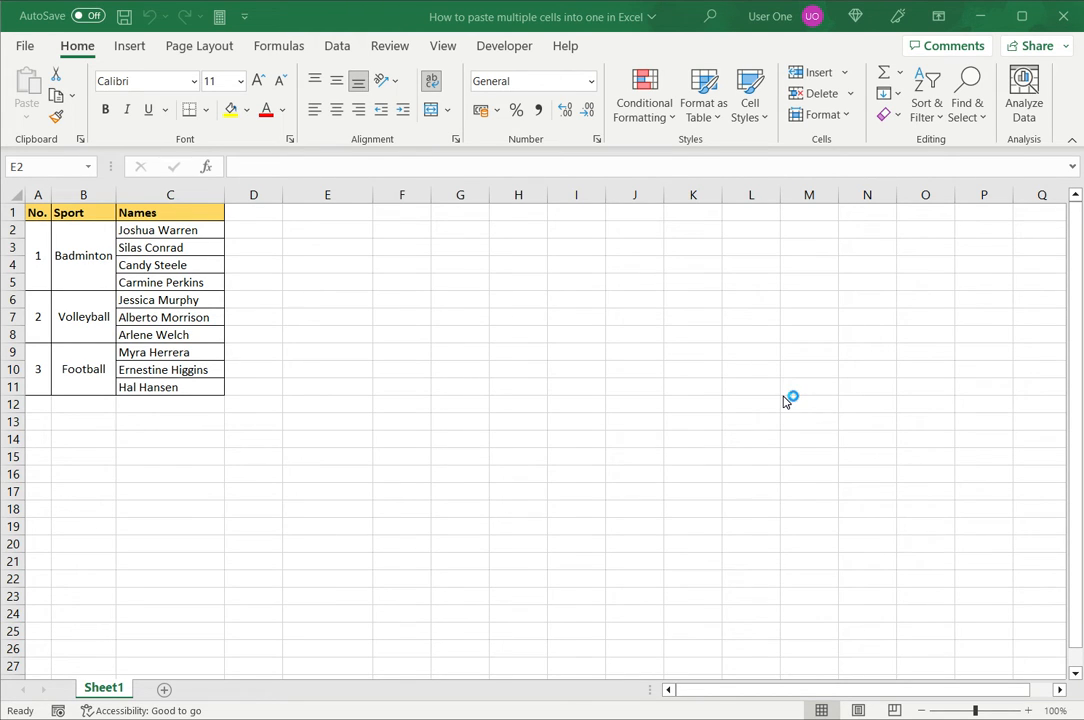
pyautogui.moveTo(786, 402)
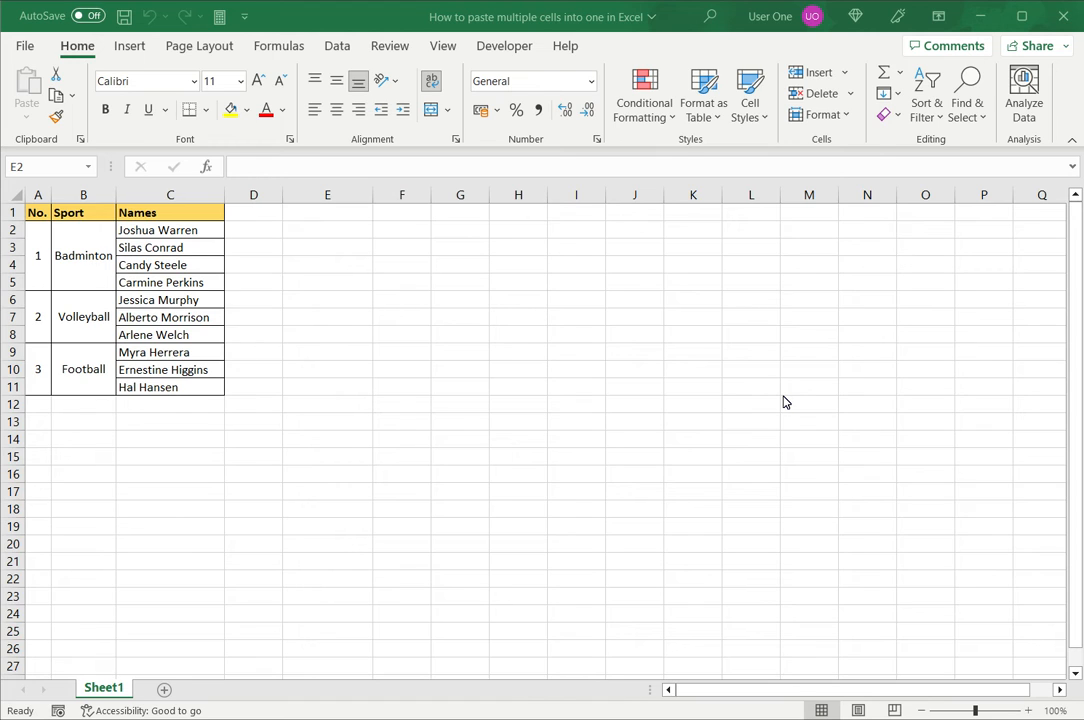
pyautogui.moveTo(780, 418)
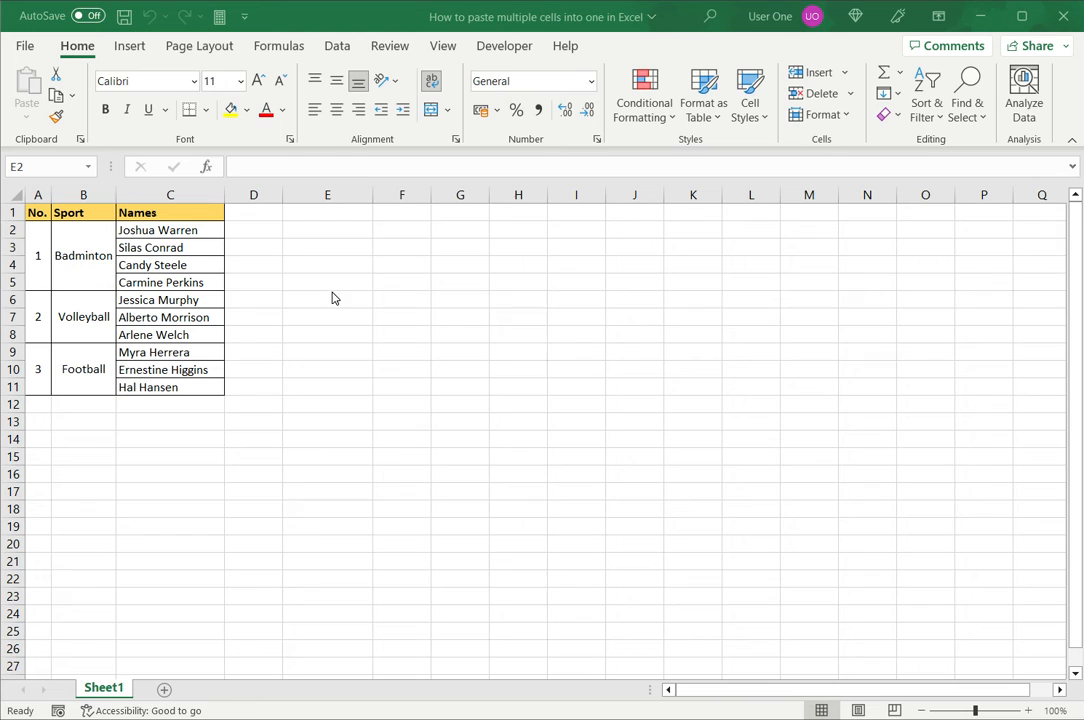
# Step: Copy the four Badminton names in C2:C5 and show them as one item in the Clipboard pane
pyautogui.moveTo(170, 230); pyautogui.dragTo(170, 248)
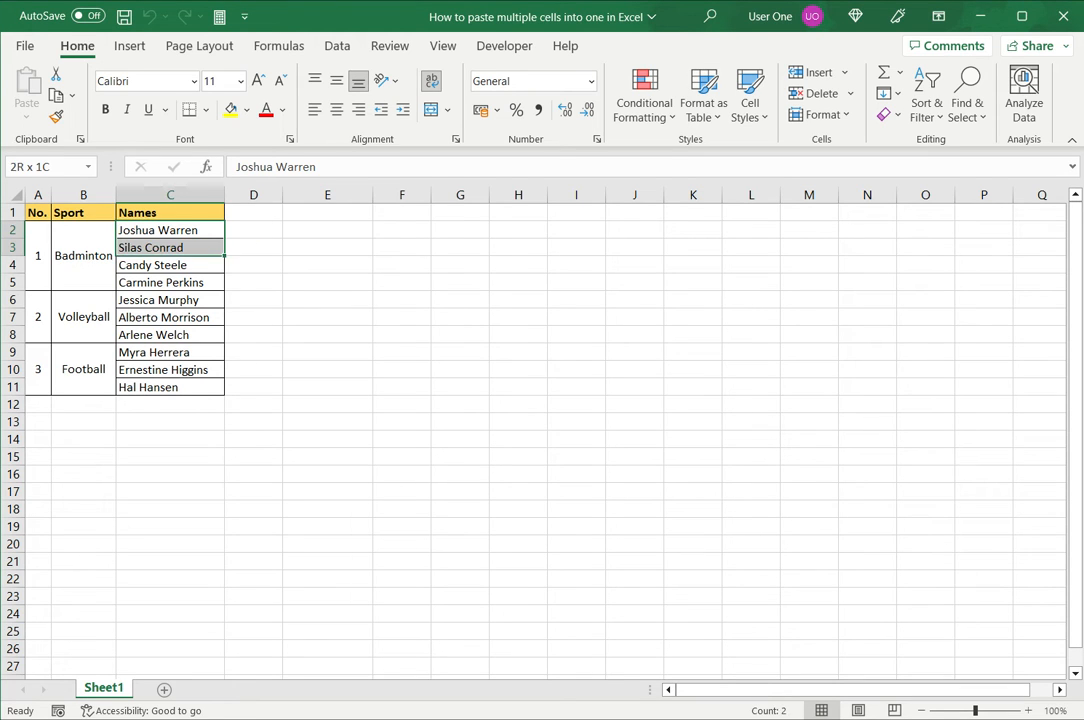
pyautogui.moveTo(170, 230); pyautogui.dragTo(170, 282)
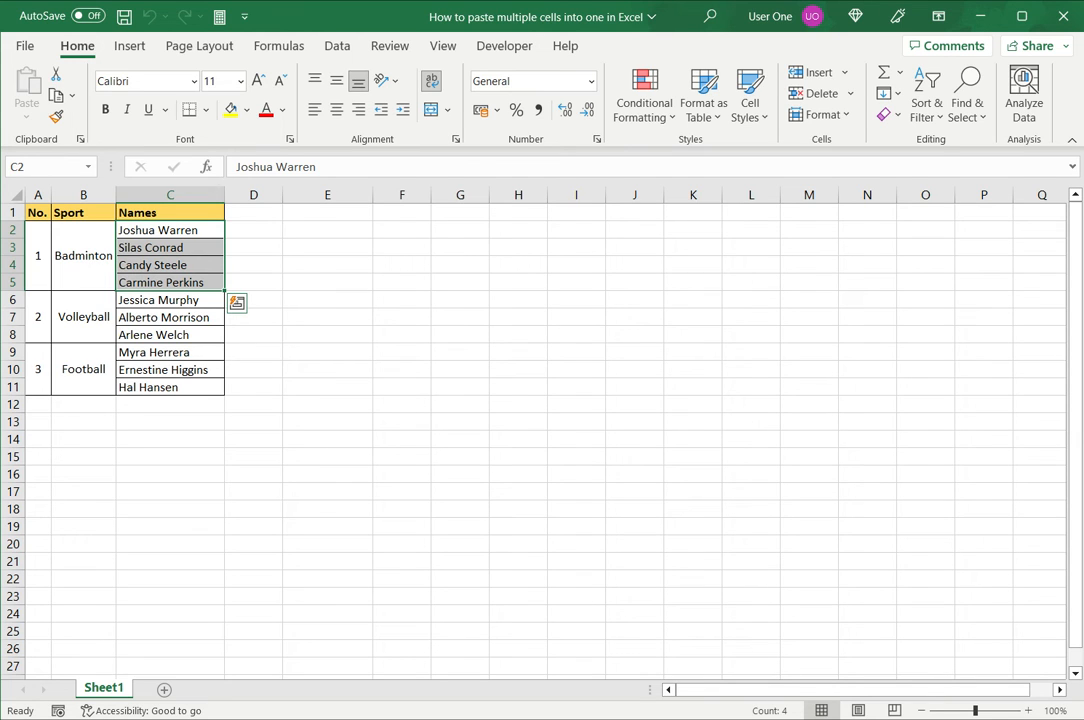
pyautogui.moveTo(80, 138)
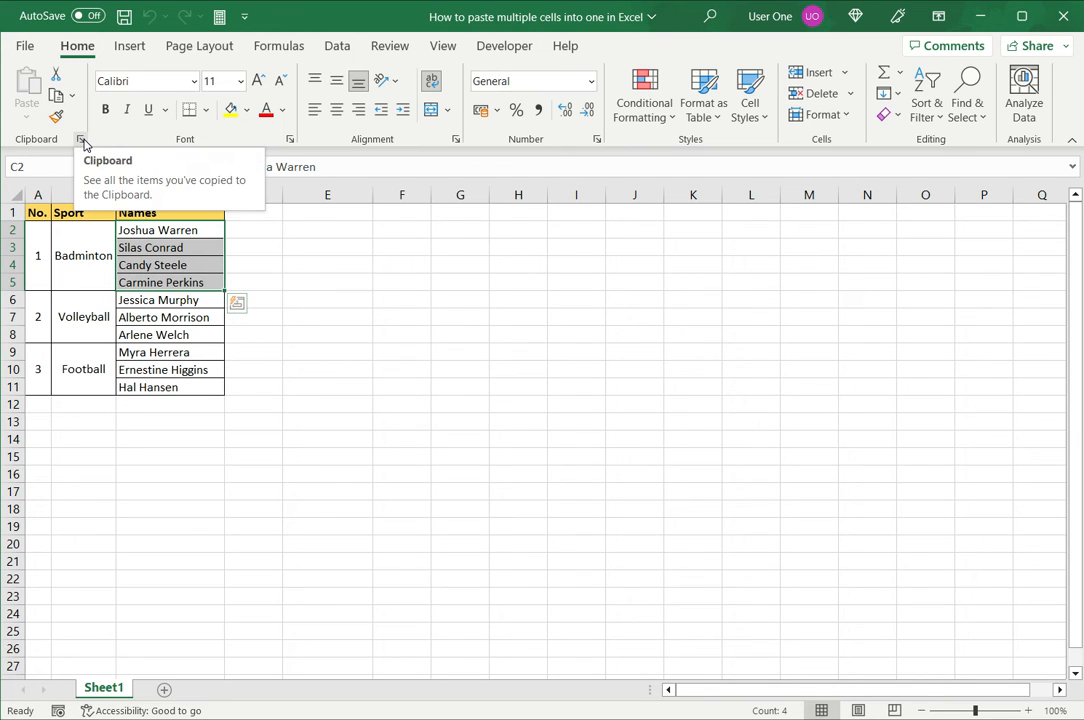
pyautogui.click(80, 140)
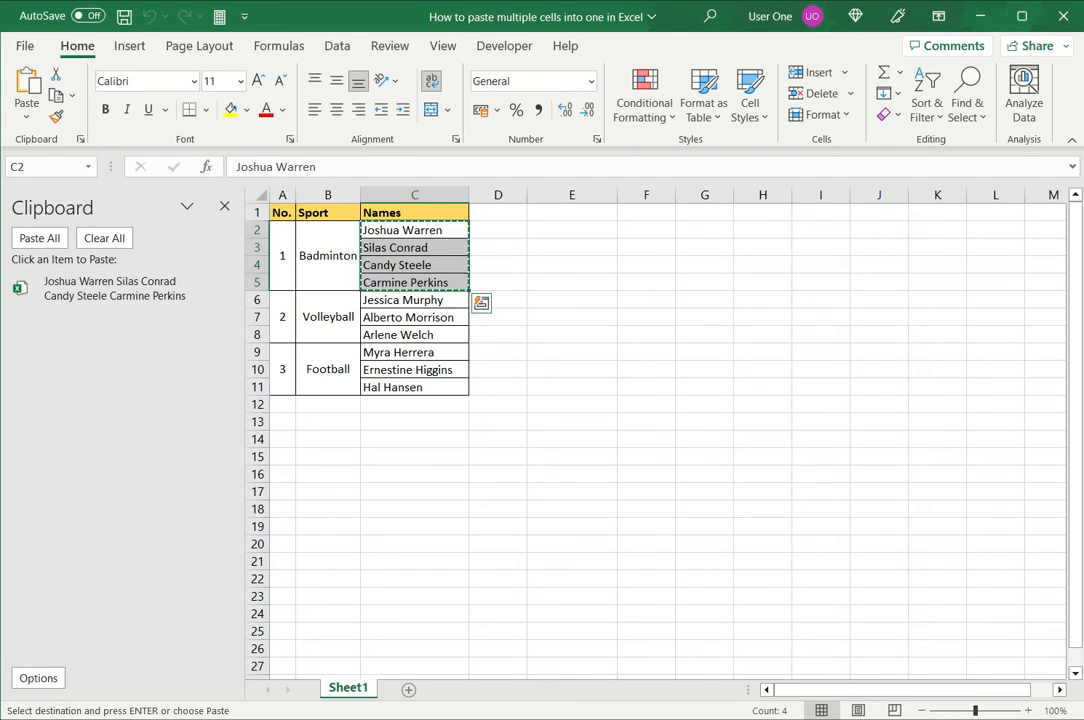
# Step: Paste the clipboard item into cell E2 so all four names sit in that single cell
pyautogui.click(572, 228)
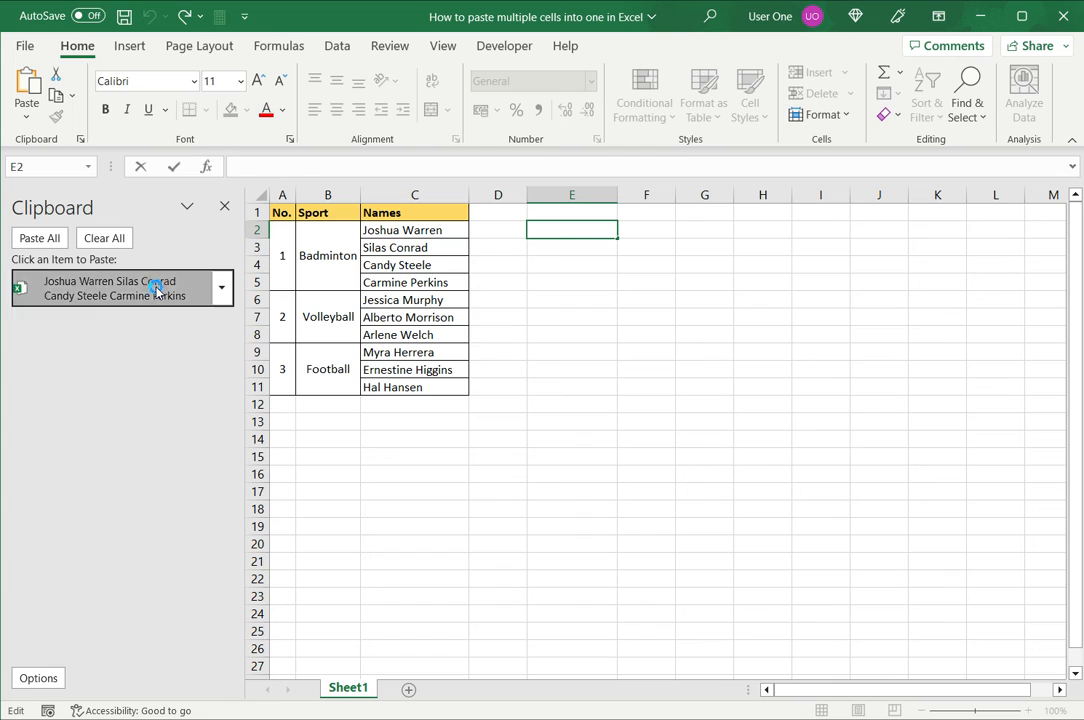
pyautogui.click(122, 288)
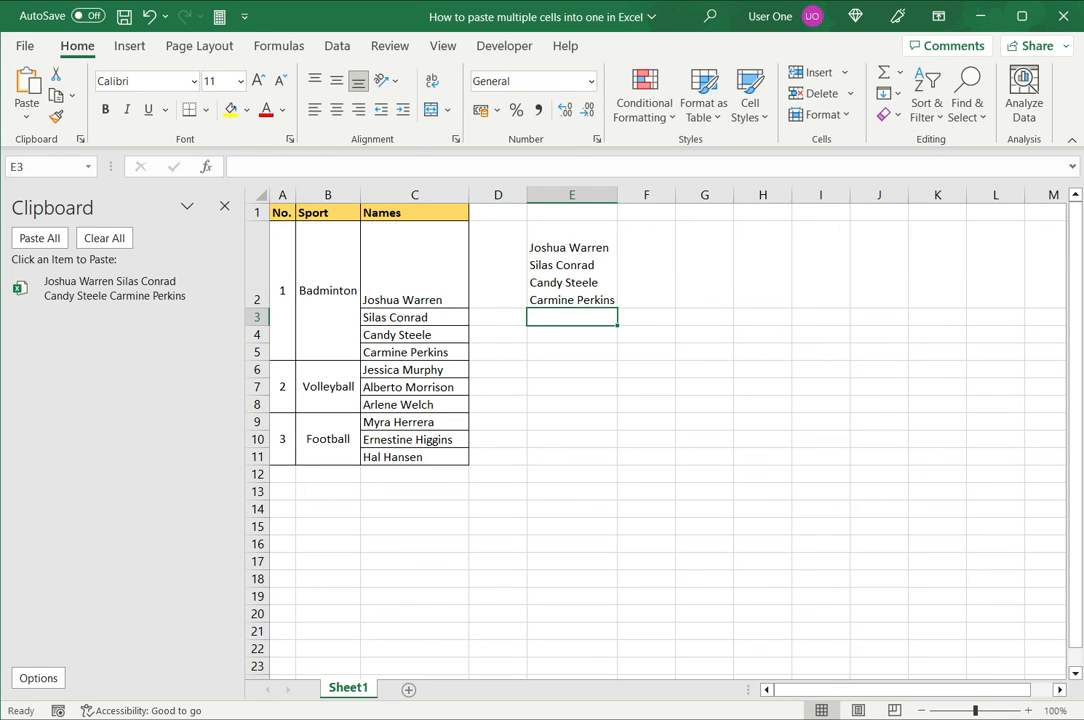
pyautogui.click(572, 270)
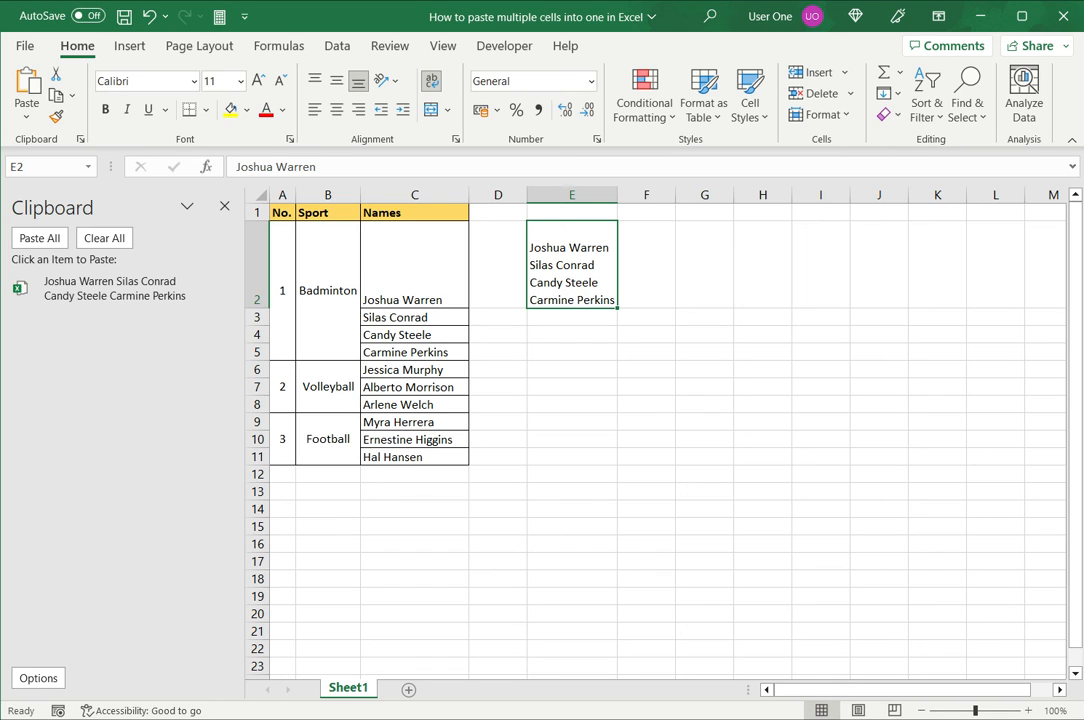
pyautogui.click(572, 316)
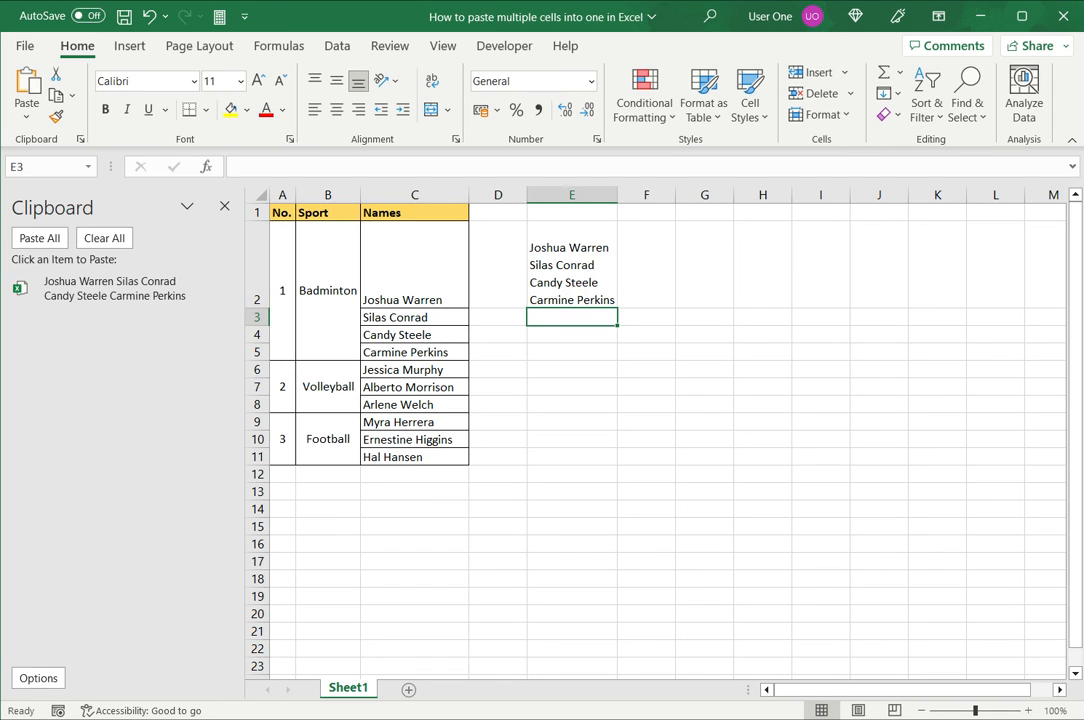